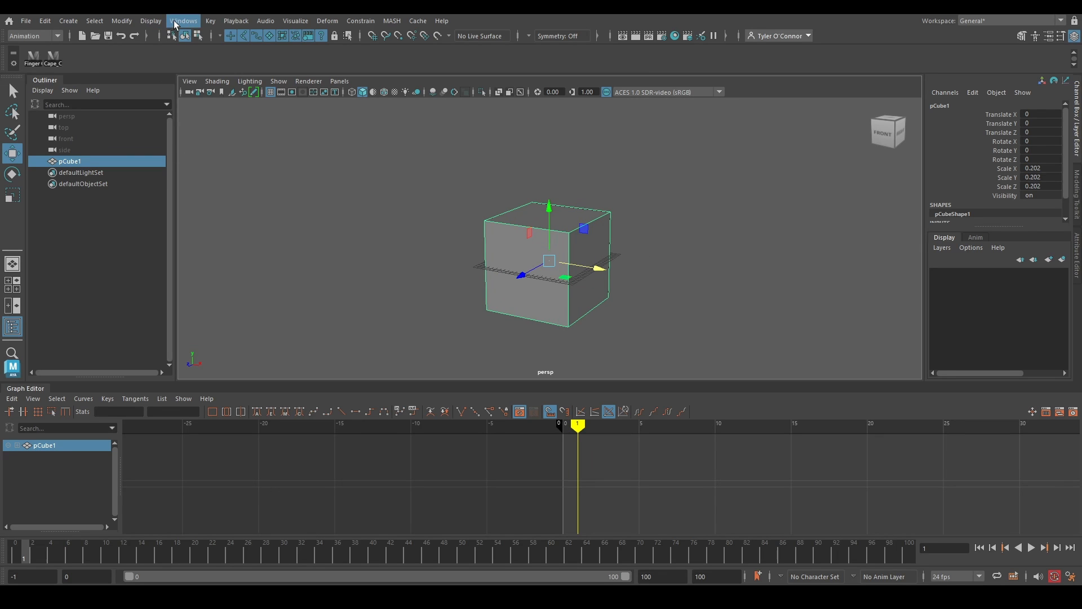
Open the Preferences dialog from Windows > Settings/Preferences
left_click(183, 20)
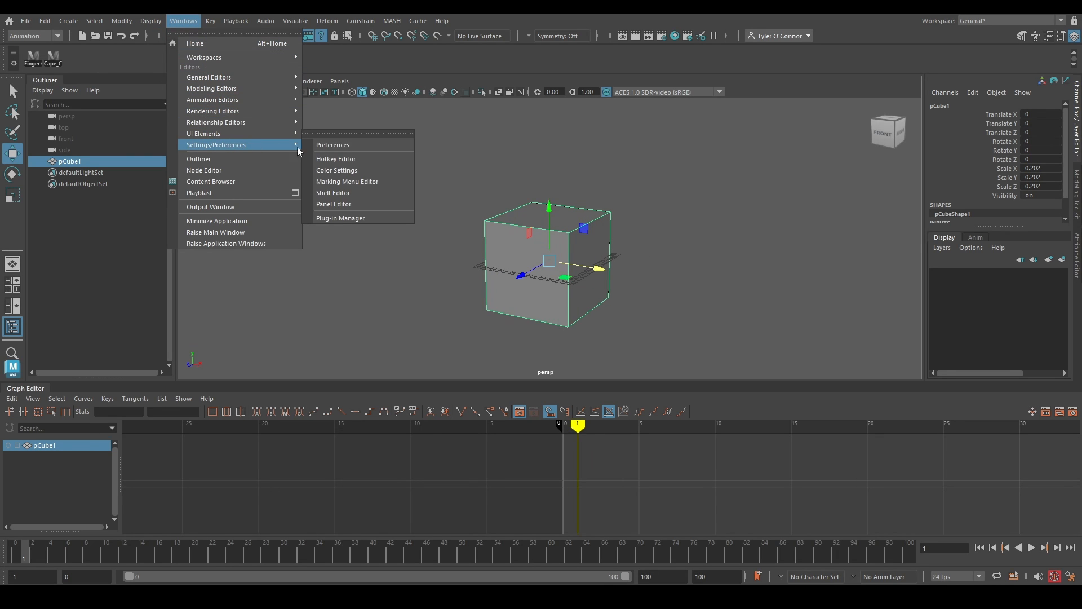
left_click(333, 145)
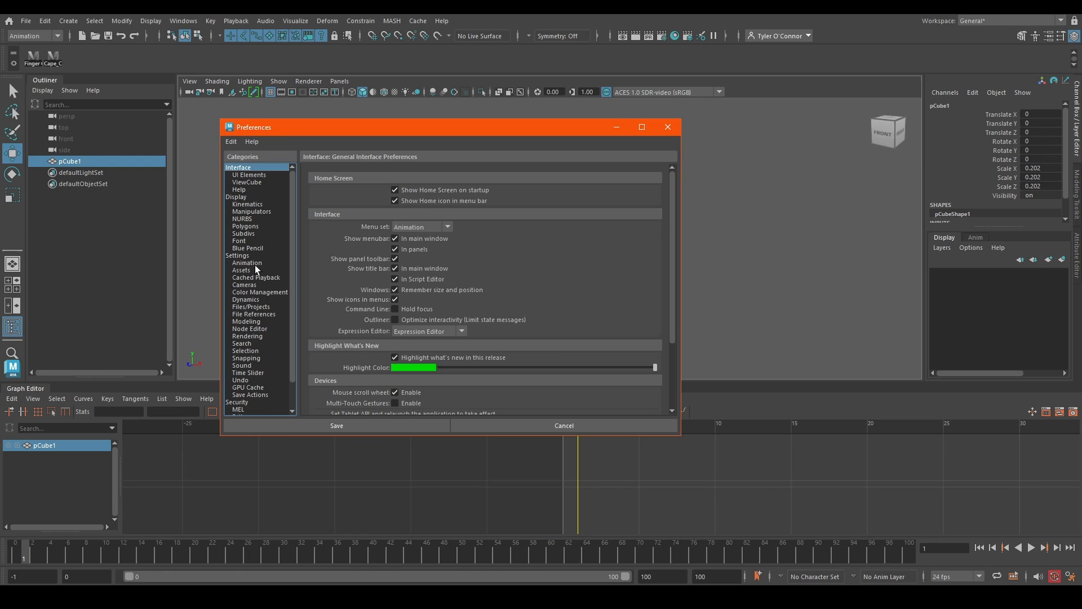
Set the Animation category's Default out tangent to Stepped and save the preferences
left_click(247, 262)
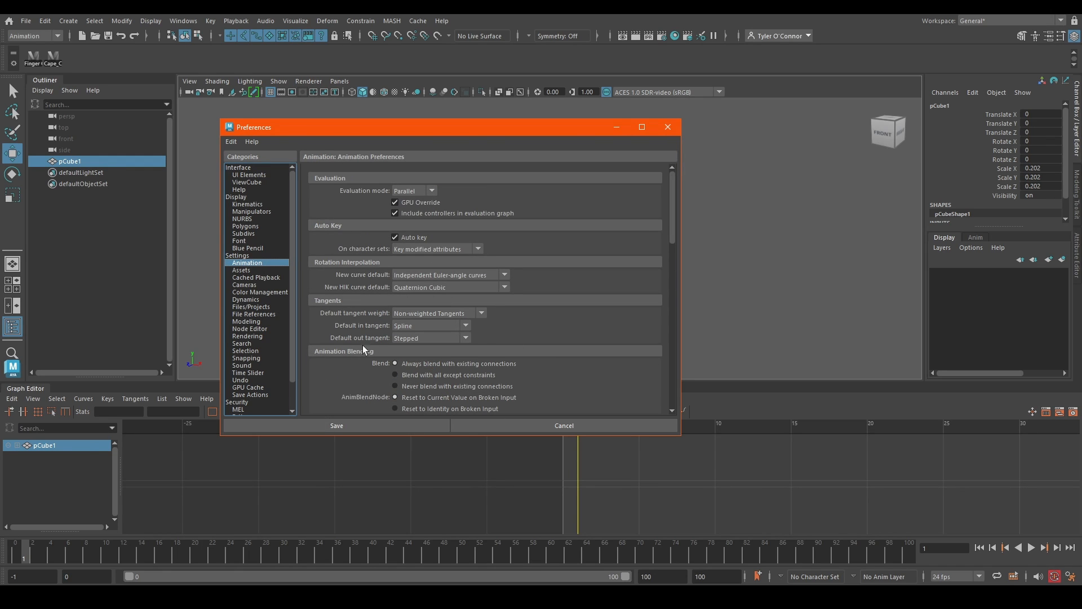
mouse_move(350, 330)
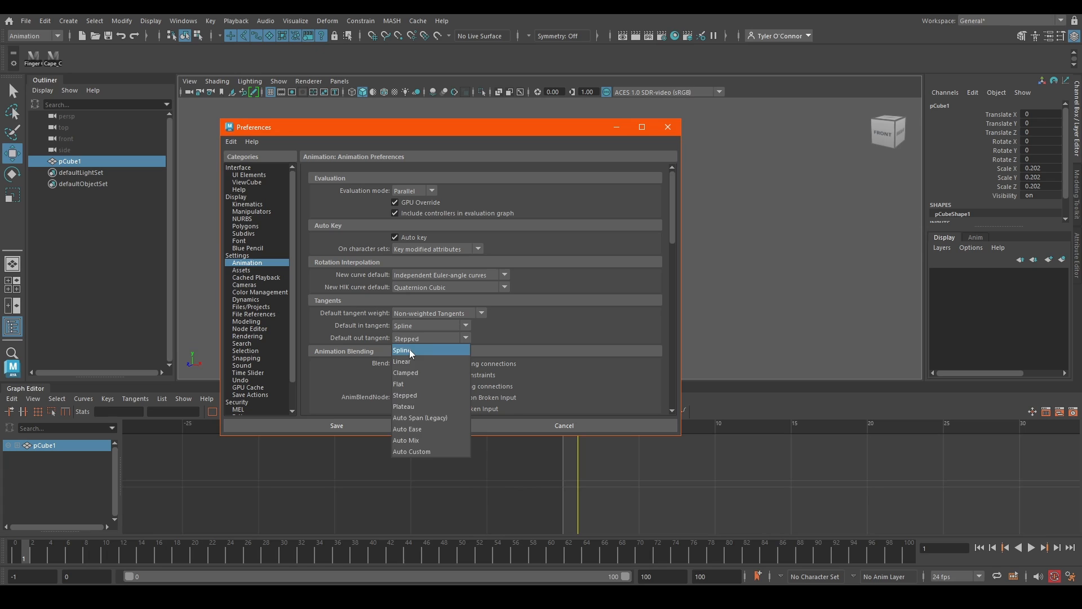
left_click(403, 350)
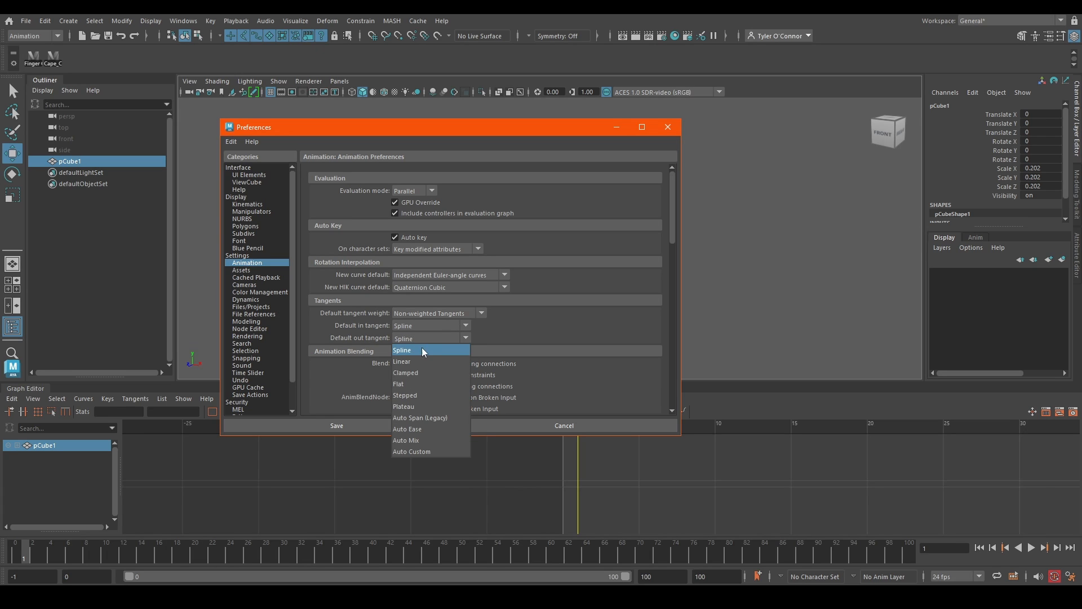
left_click(406, 394)
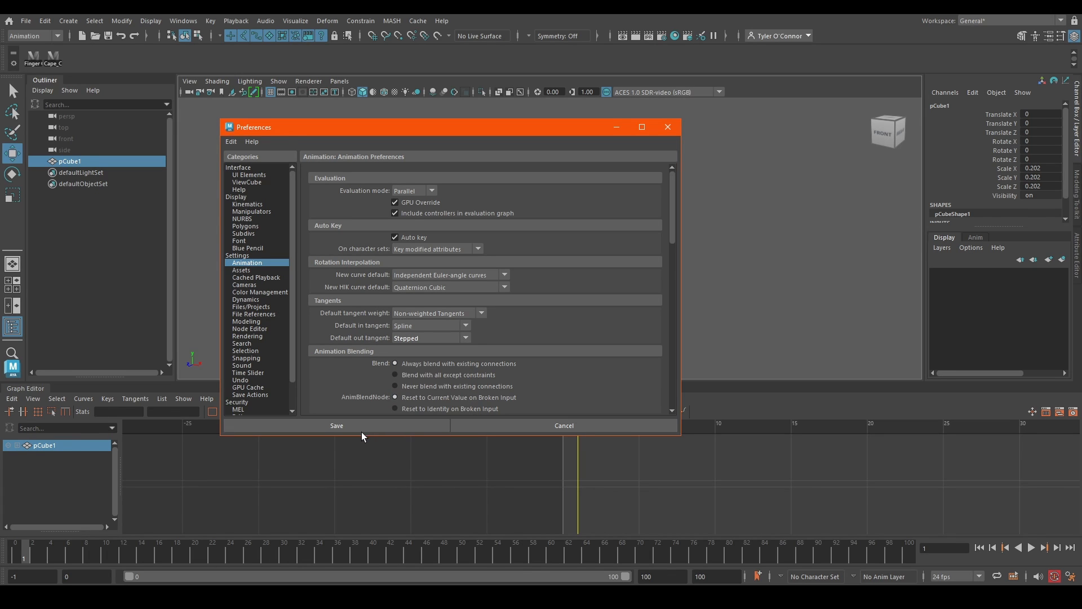
left_click(336, 425)
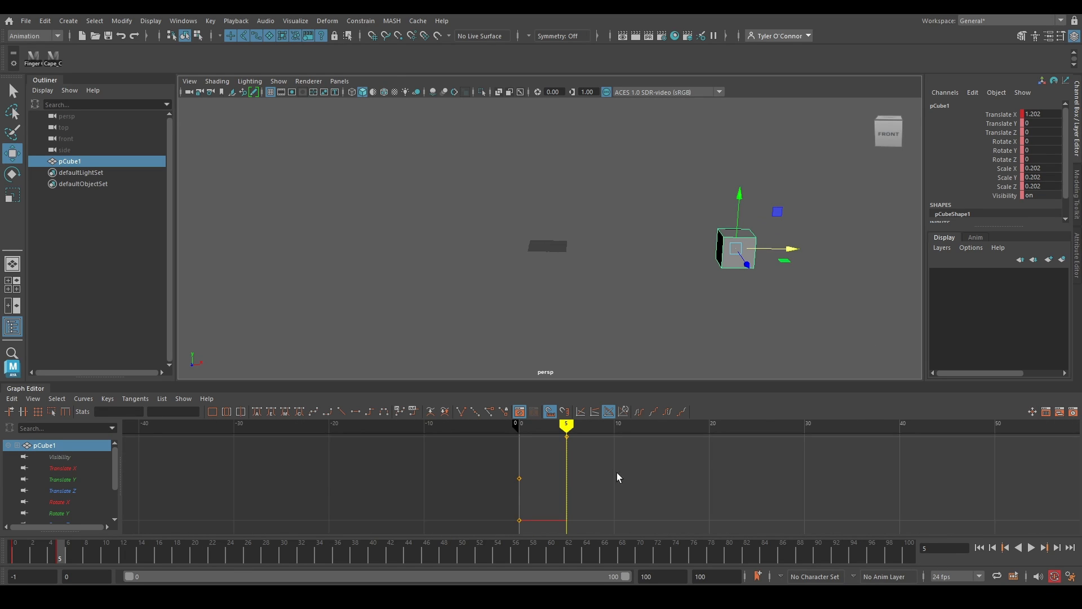
Scroll the Graph Editor to inspect pCube1's stepped Translate X curve between frames 0 and 5
scroll("down", 3)
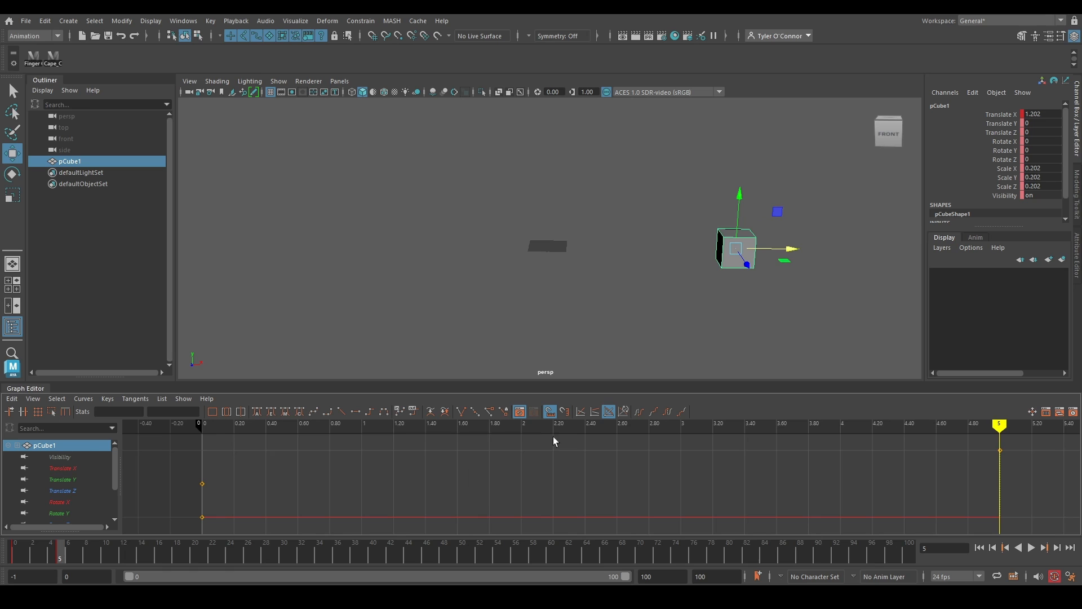